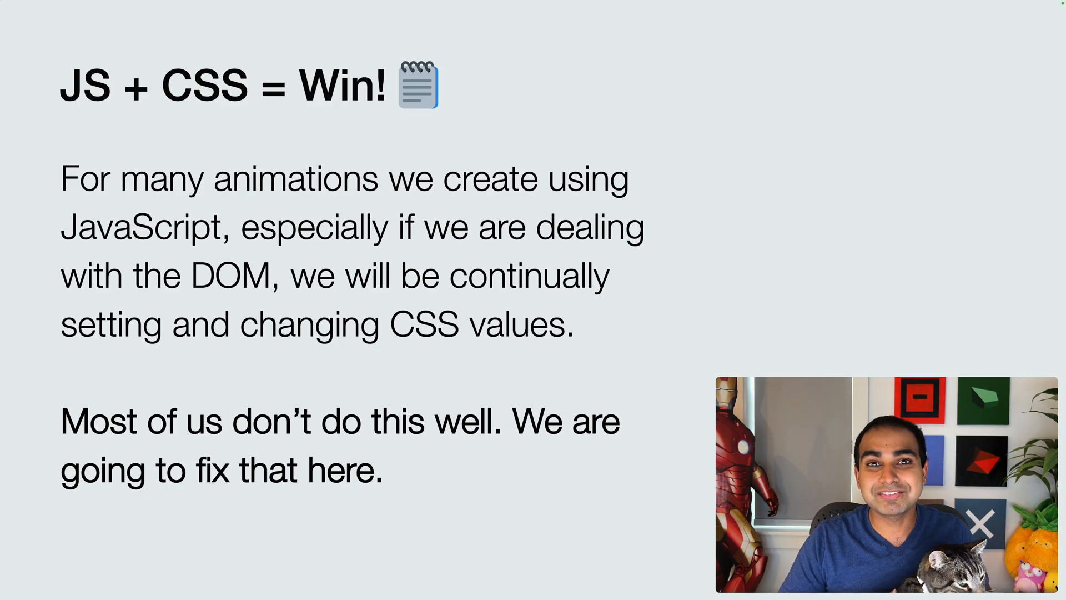
Step: Advance from the 'JS + CSS = Win!' slide to 'Setting CSS Properties in JS'
{"action": "key", "text": "Right"}
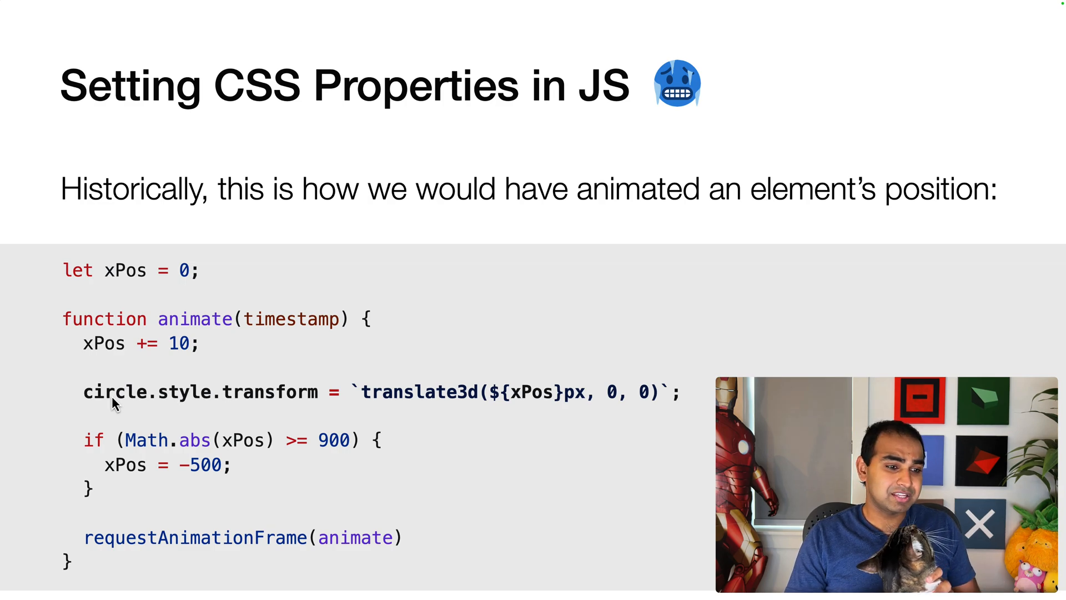
{"action": "mouse_move", "coordinate": [167, 407]}
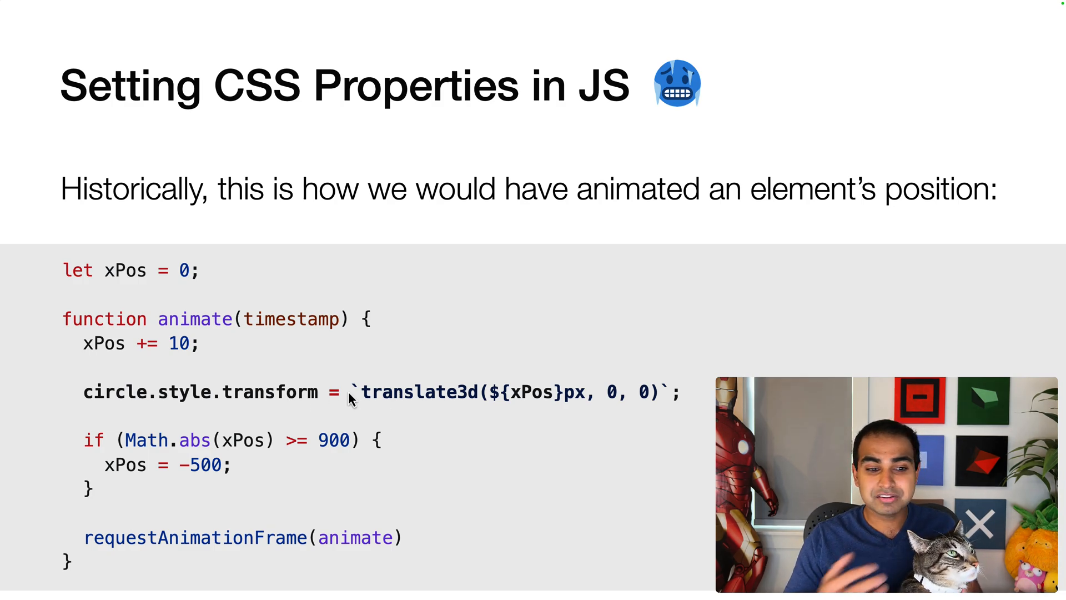
{"action": "mouse_move", "coordinate": [527, 404]}
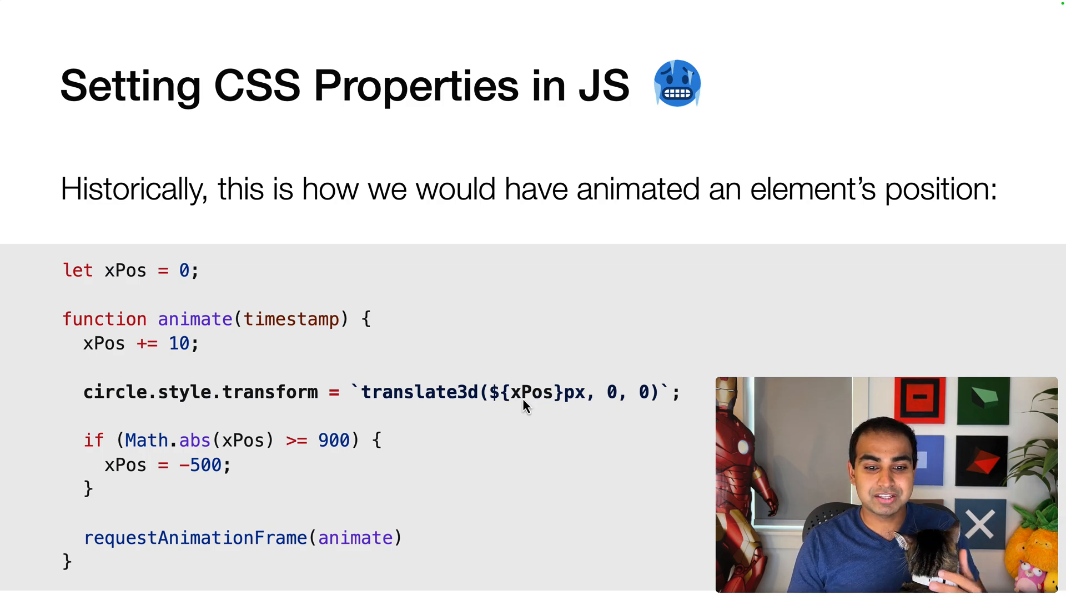
{"action": "mouse_move", "coordinate": [457, 410]}
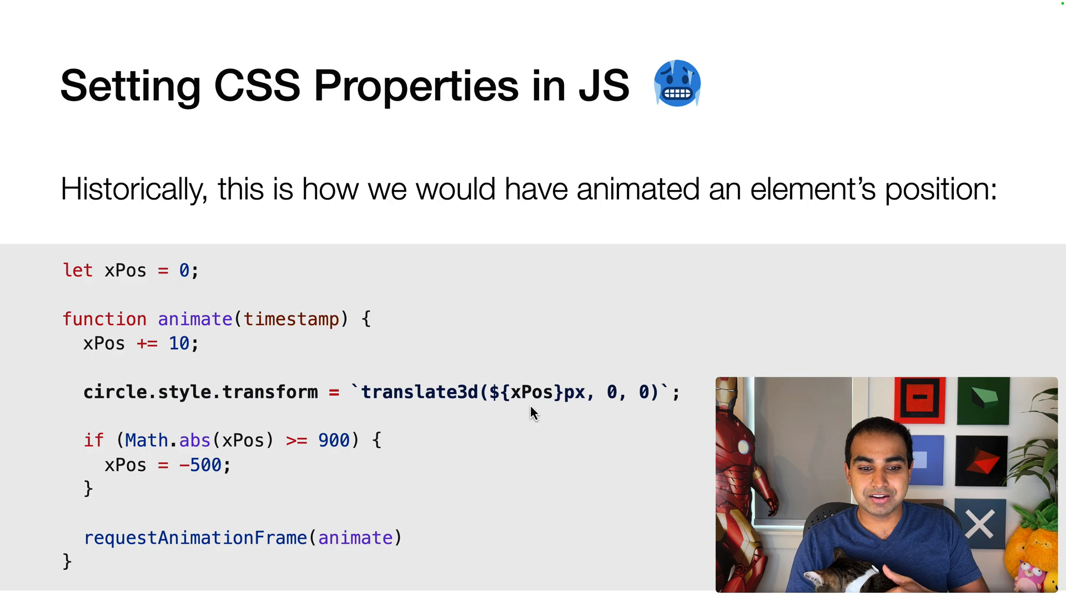
{"action": "mouse_move", "coordinate": [157, 365]}
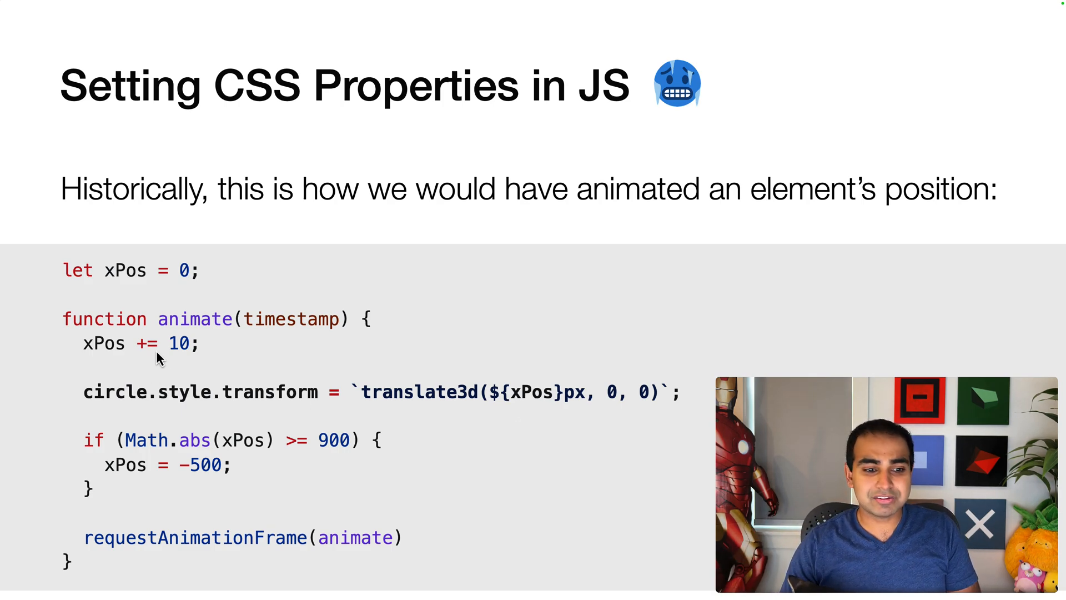
{"action": "mouse_move", "coordinate": [352, 426]}
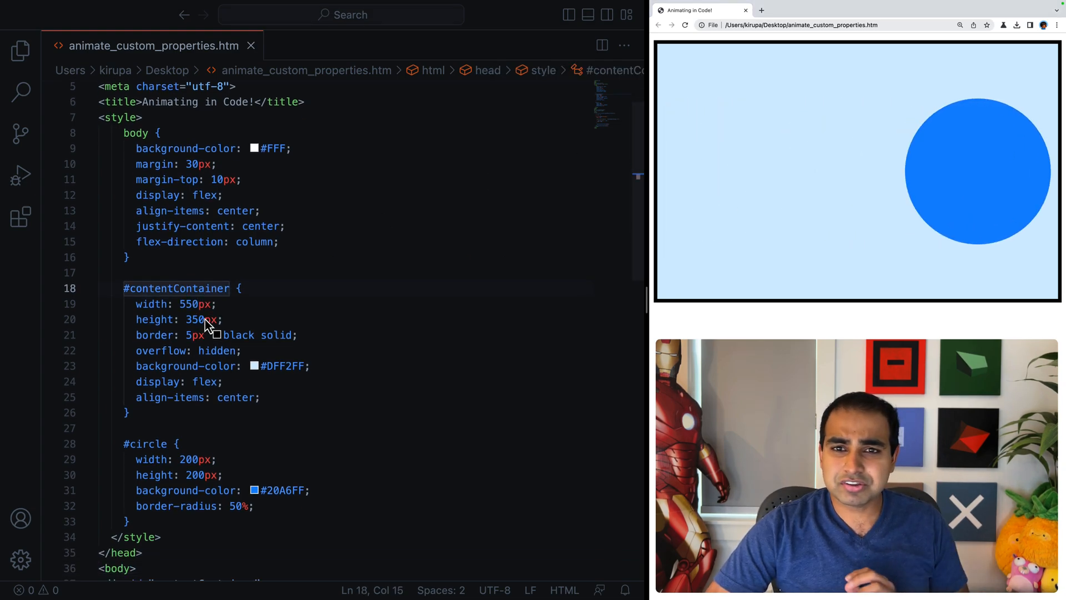
Step: Scroll animate_custom_properties.htm down to the animation script and revisit the 500 xPos reset value
{"action": "scroll", "scroll_direction": "down", "scroll_amount": 3}
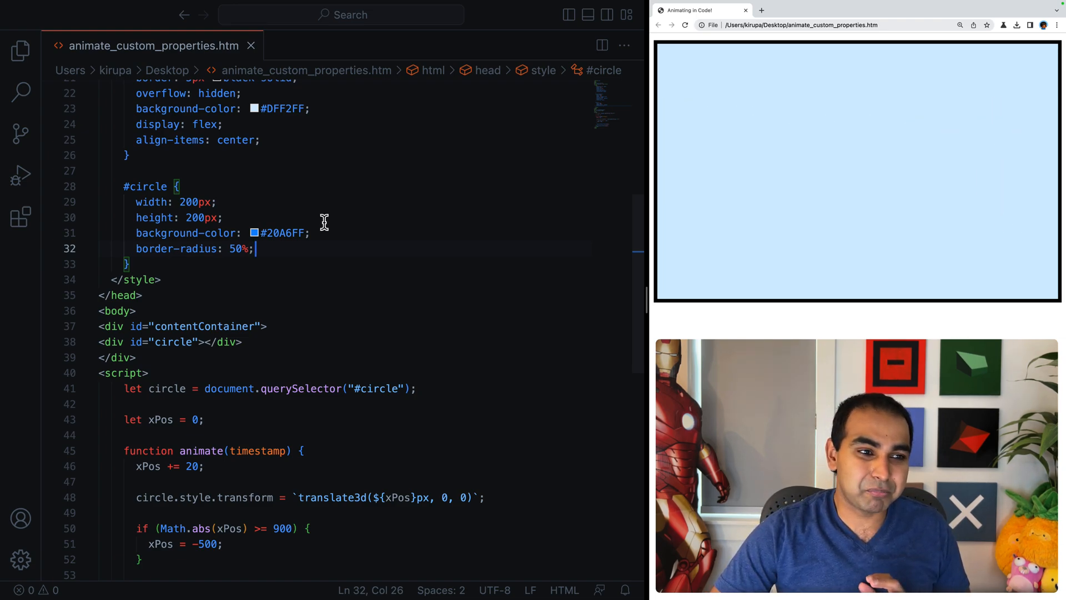
{"action": "scroll", "scroll_direction": "down", "scroll_amount": 3}
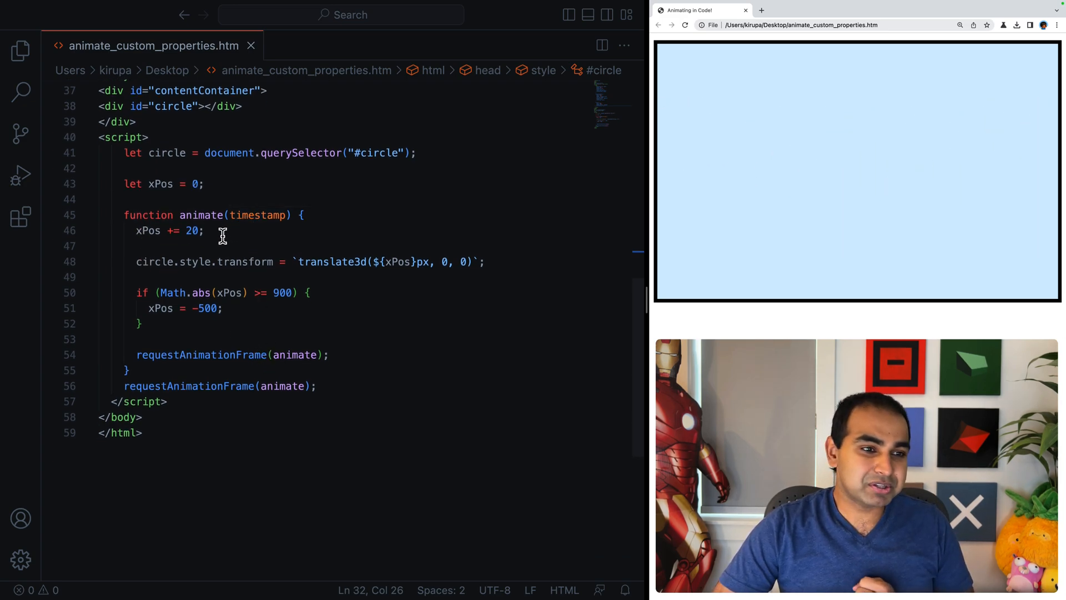
{"action": "mouse_move", "coordinate": [145, 230]}
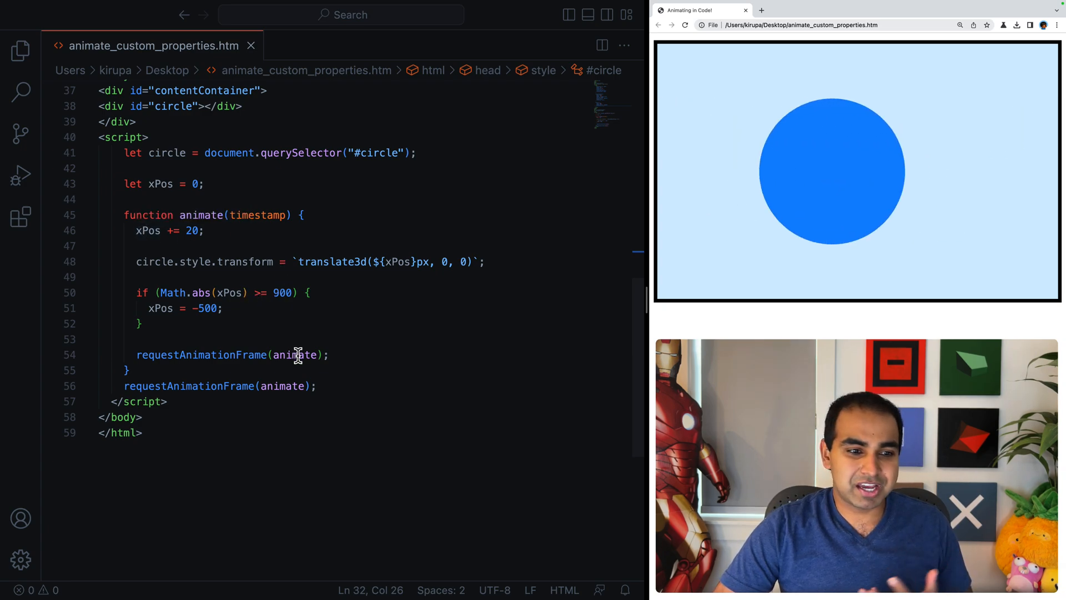
{"action": "left_click", "coordinate": [140, 323]}
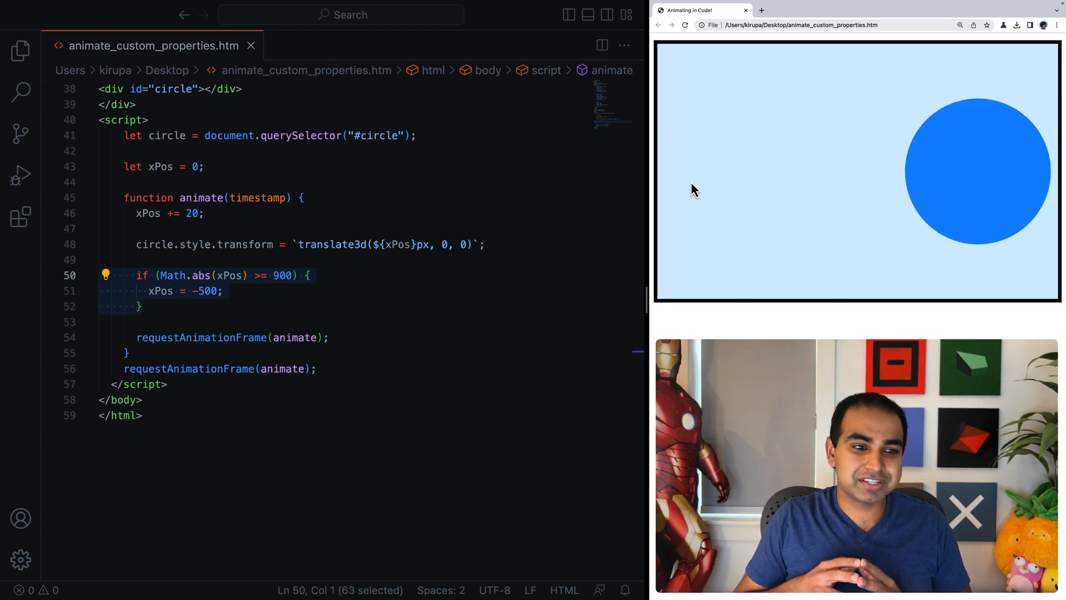
{"action": "left_click", "coordinate": [202, 290]}
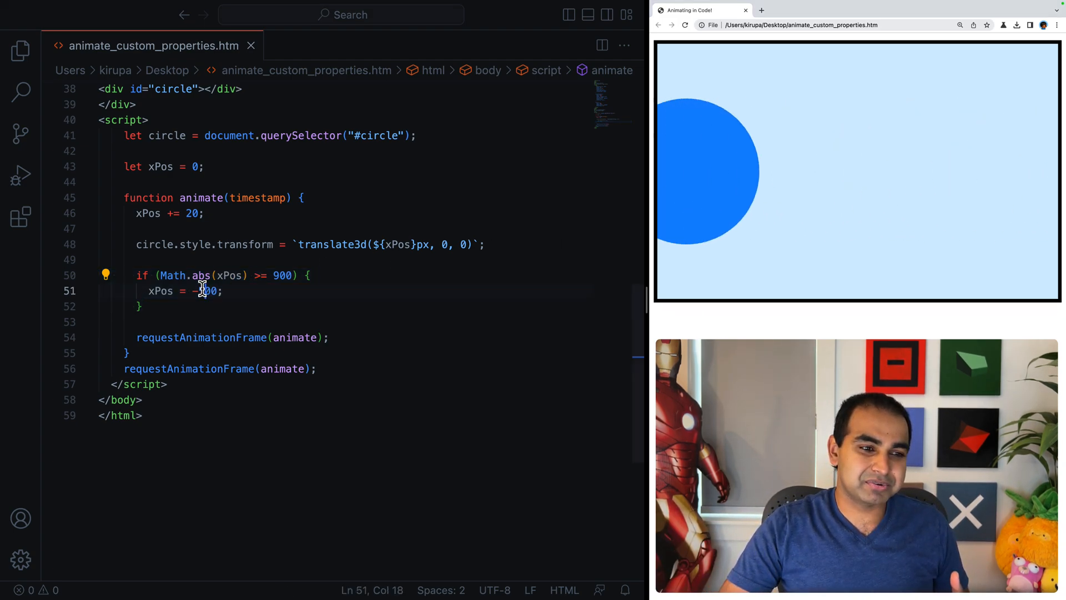
{"action": "type", "text": "500"}
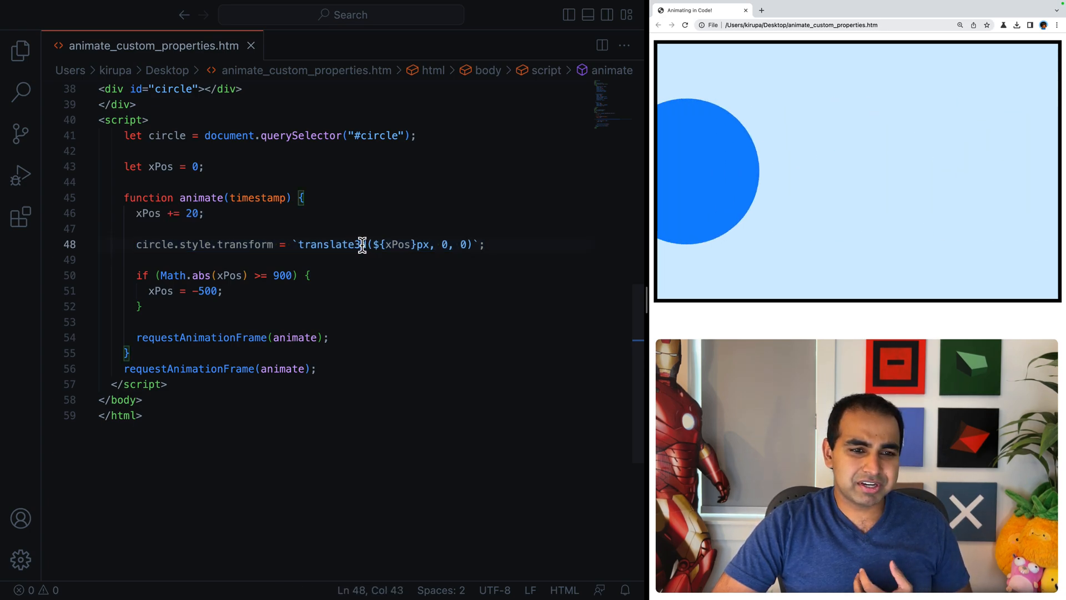
Step: Comment out the circle.style.transform translate3d line inside the animate function
{"action": "double_click", "coordinate": [332, 245]}
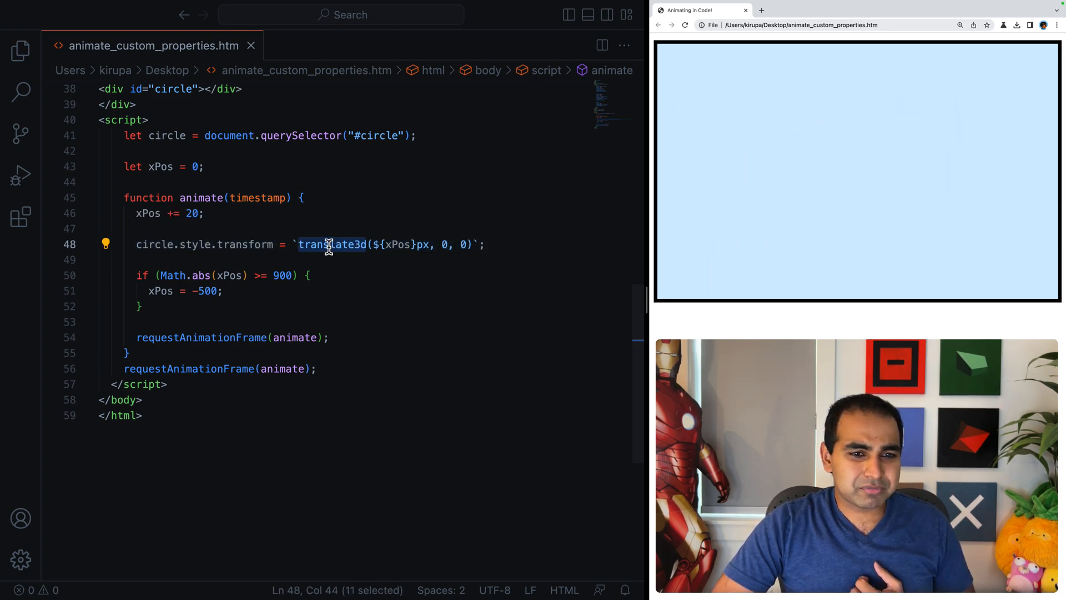
{"action": "left_click", "coordinate": [493, 244]}
{"action": "type", "text": "//"}
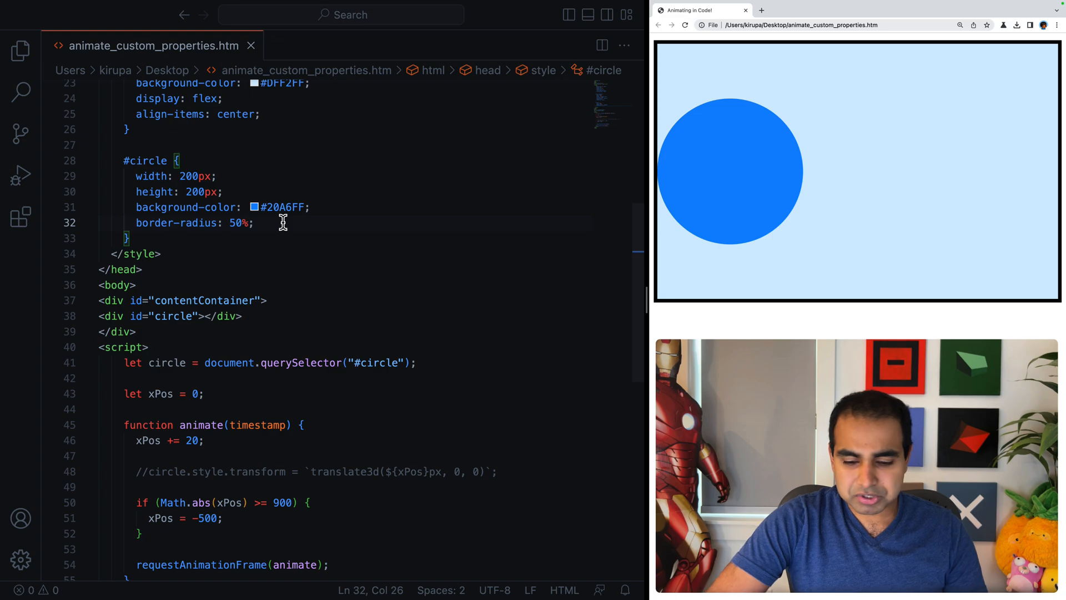
Step: Add transform: translate3d(0px, 0, 0) to #circle, trying 100px then reverting, and open lines at the rule's top
{"action": "type", "text": "transform: translate3d(0"}
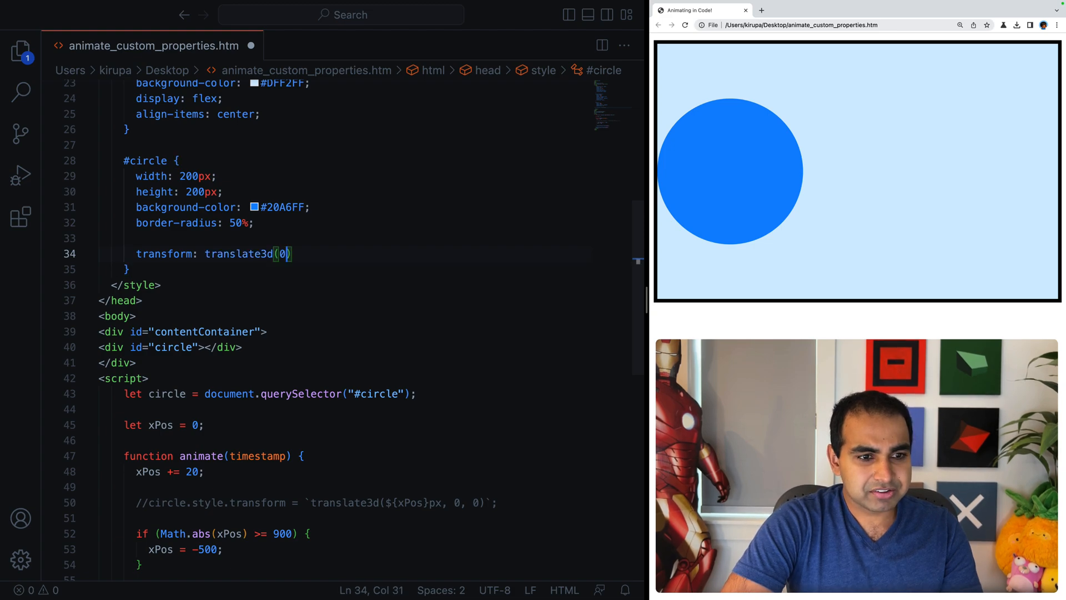
{"action": "type", "text": "px,"}
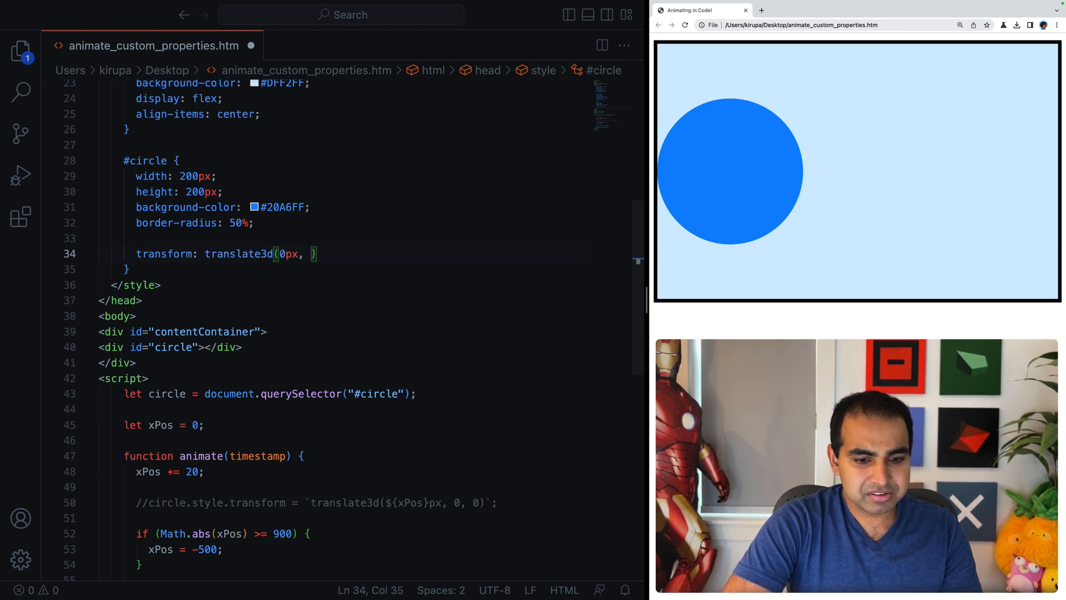
{"action": "type", "text": "0, 0"}
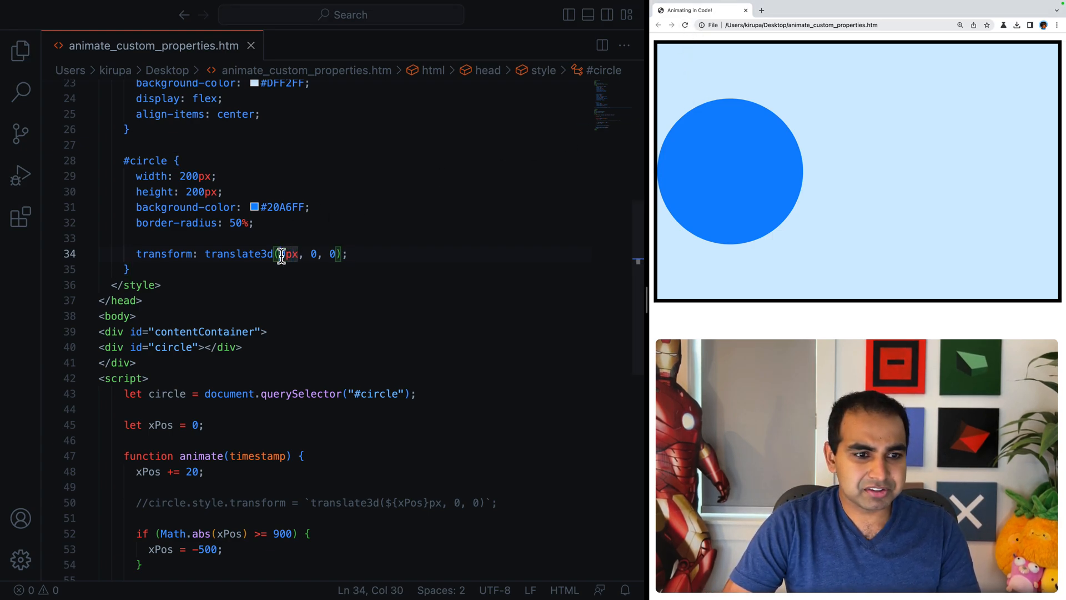
{"action": "type", "text": "100"}
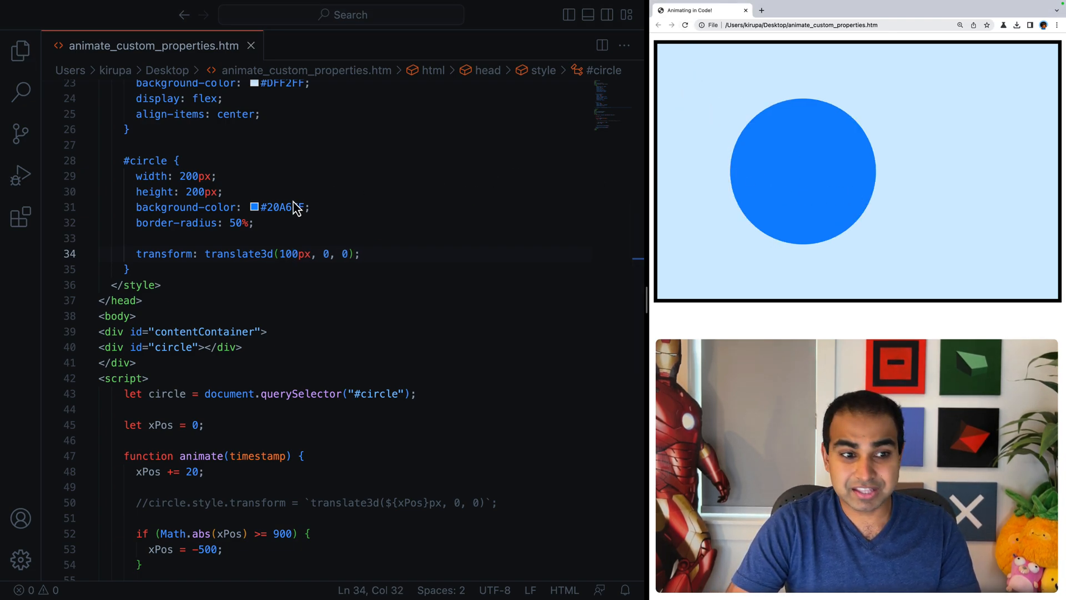
{"action": "double_click", "coordinate": [292, 253]}
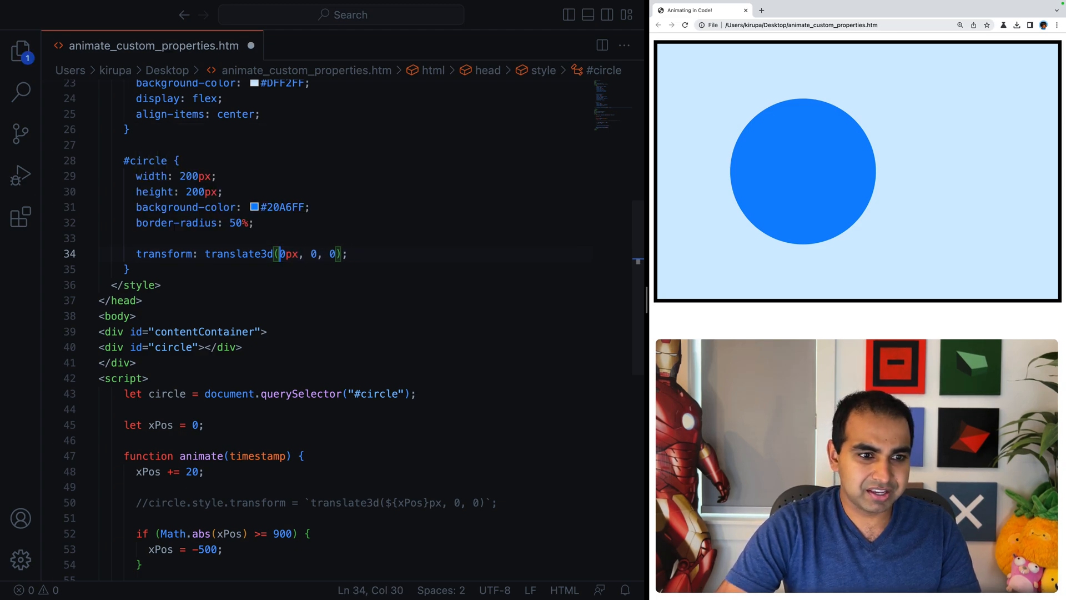
{"action": "left_click", "coordinate": [215, 159]}
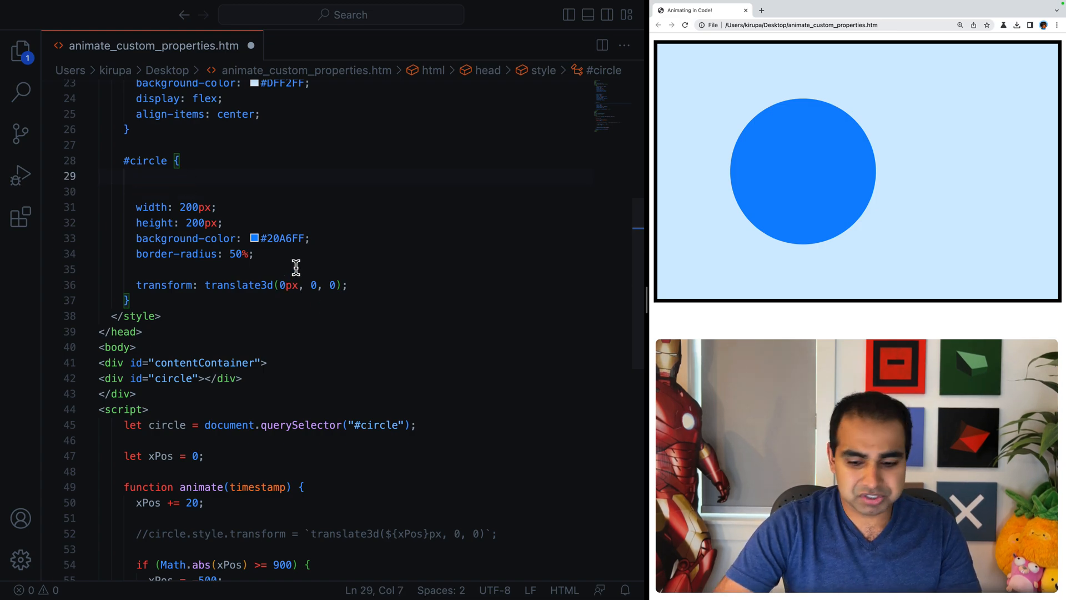
Step: Declare the custom property --horizontalPos: 100 at the top of the #circle rule
{"action": "type", "text": "--"}
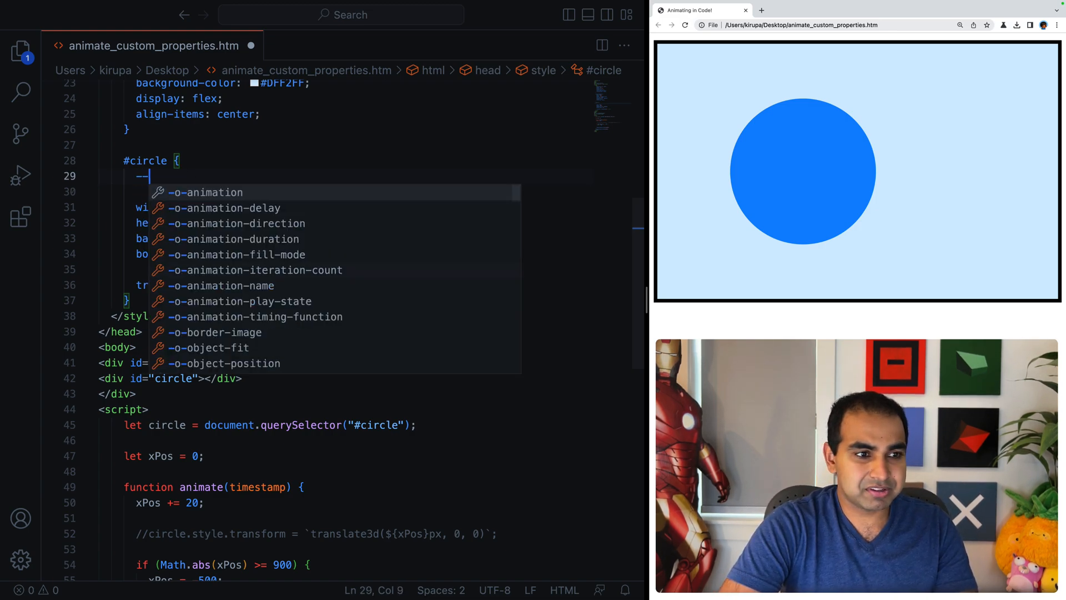
{"action": "type", "text": "horizontal"}
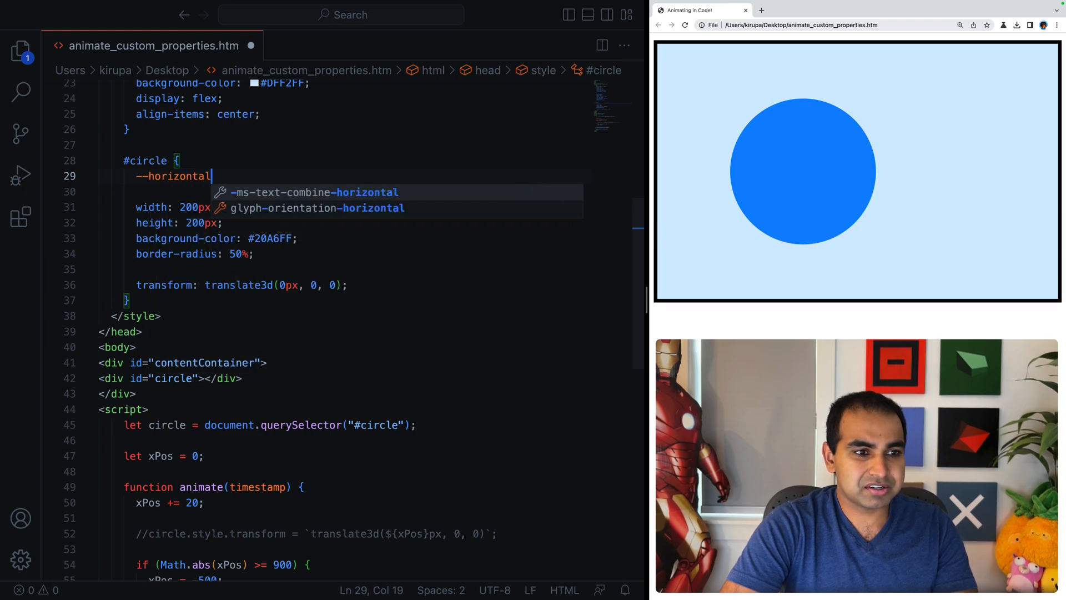
{"action": "type", "text": "Pos:"}
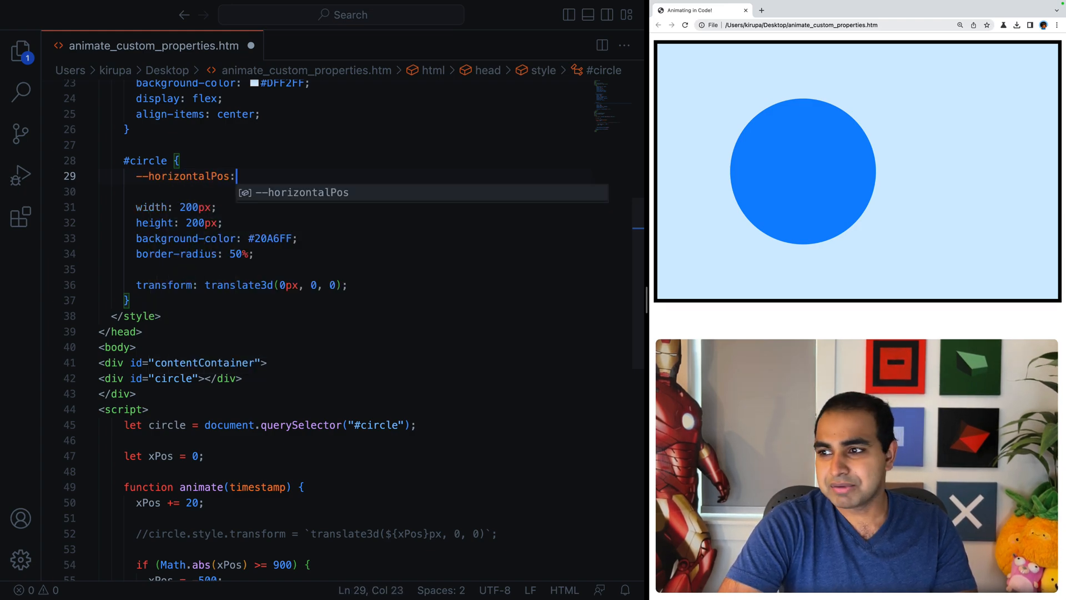
{"action": "type", "text": "0"}
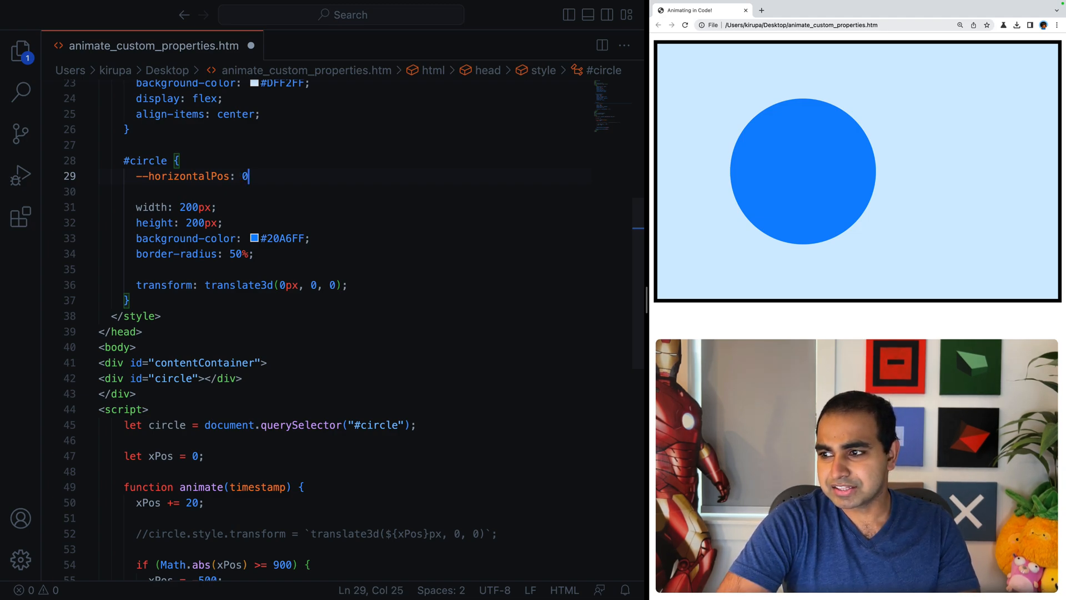
{"action": "type", "text": ";"}
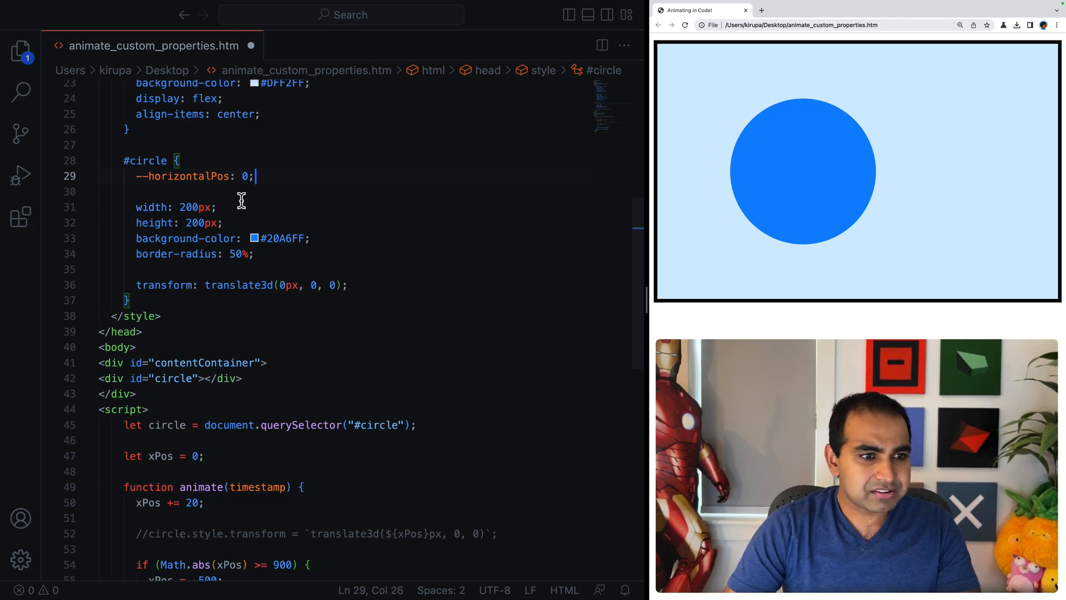
{"action": "type", "text": "100"}
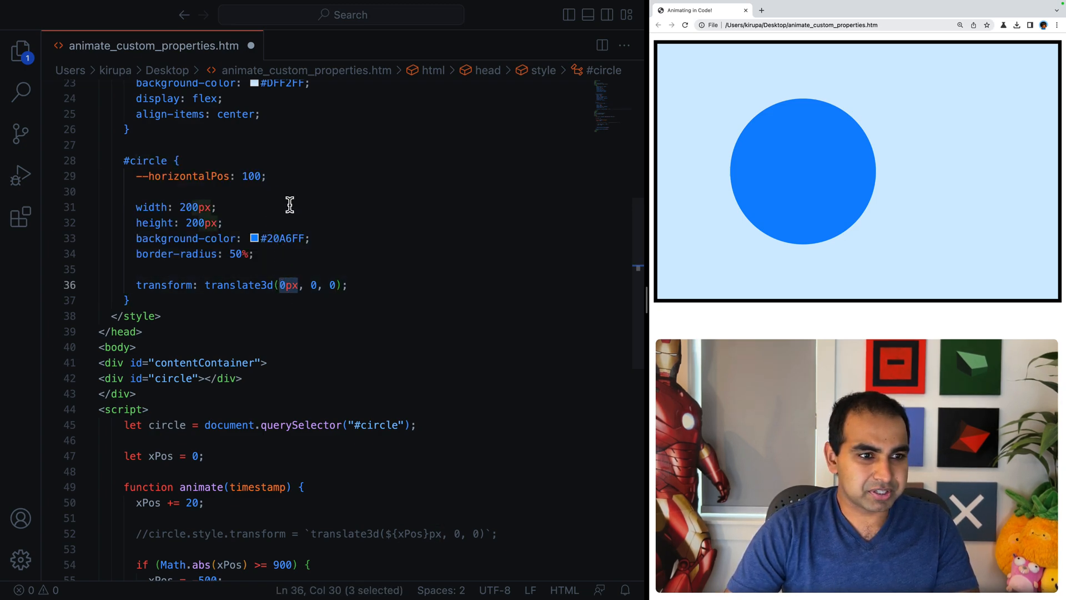
Step: Use var(--horizontalPos) as translate3d's horizontal offset, save and reload the preview
{"action": "type", "text": "--h"}
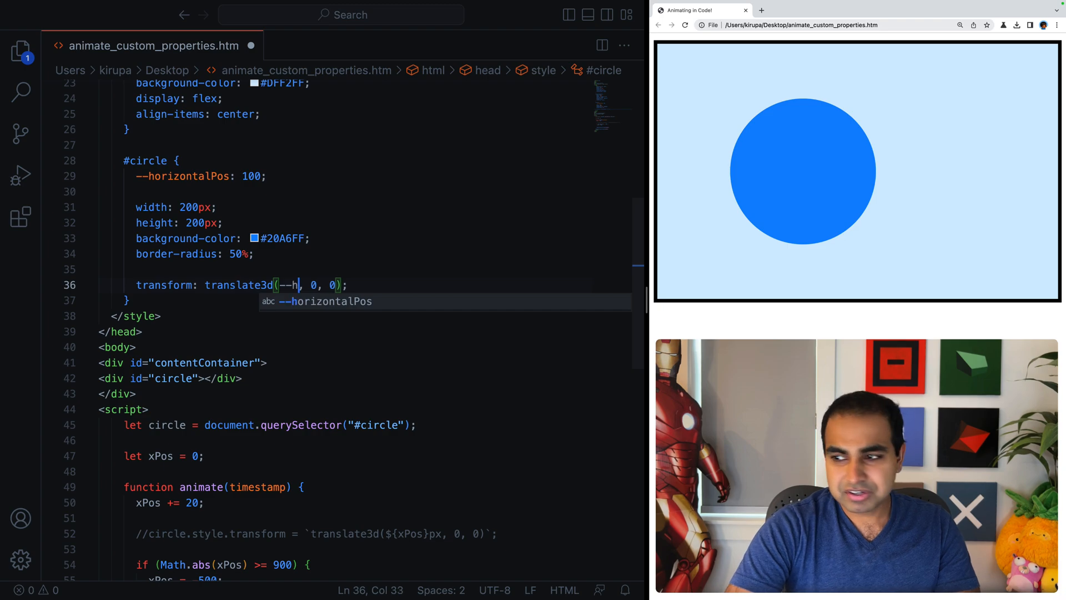
{"action": "key", "text": "Backspace"}
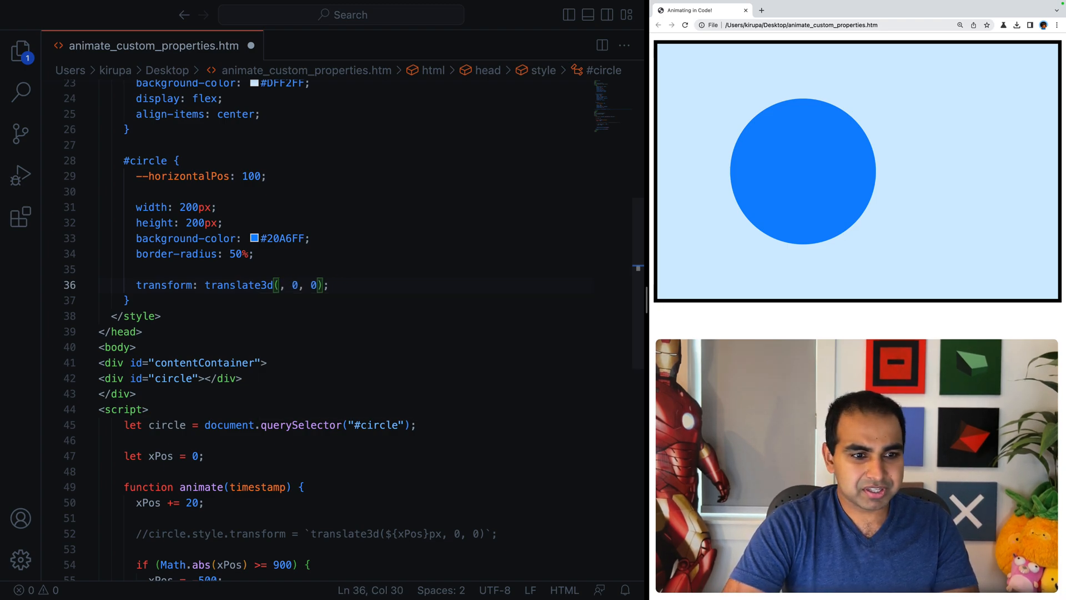
{"action": "type", "text": "var()"}
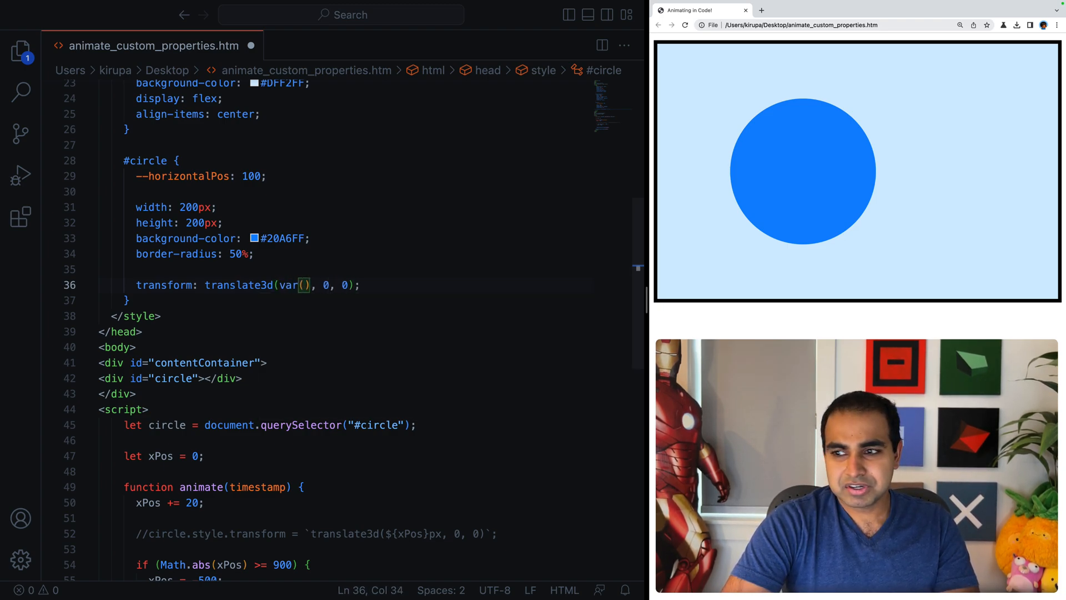
{"action": "type", "text": "--horizontalPos"}
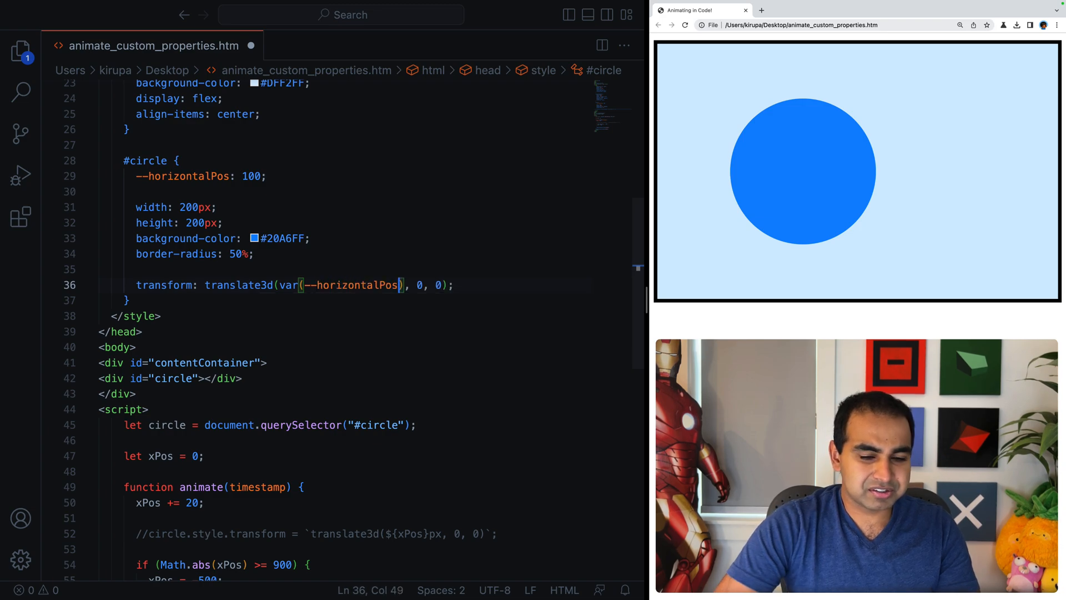
{"action": "left_click", "coordinate": [685, 25]}
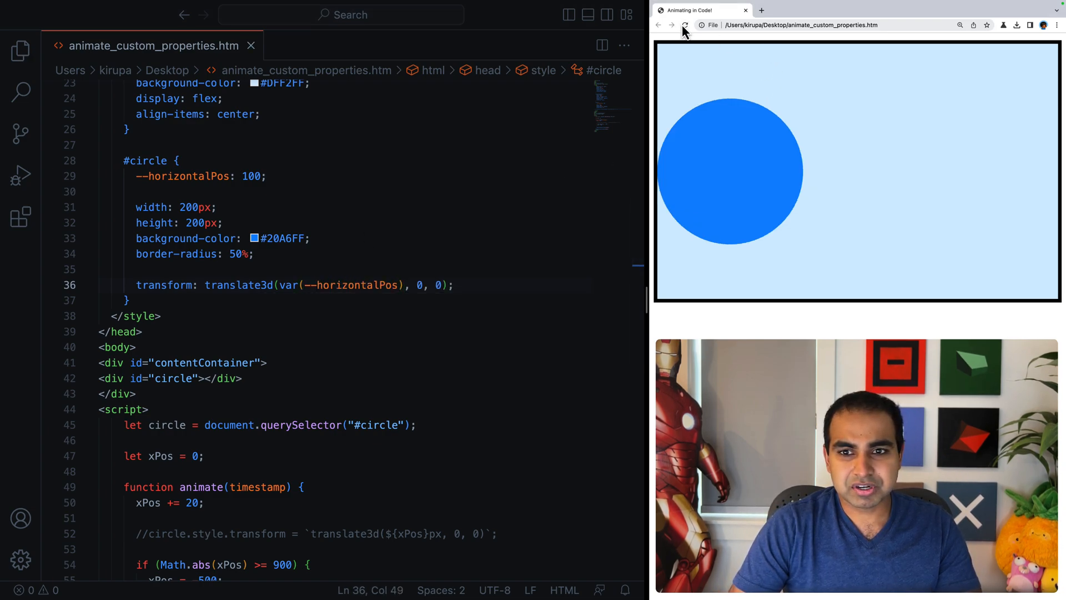
Step: Change --horizontalPos to 100px and refresh so the circle shifts 100px right
{"action": "double_click", "coordinate": [250, 176]}
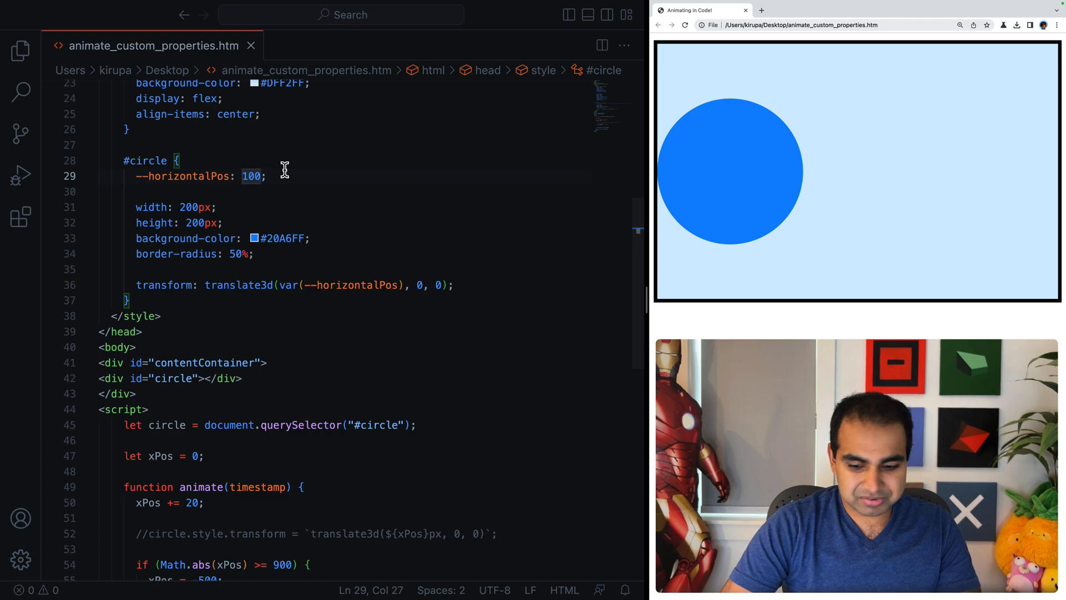
{"action": "type", "text": "px"}
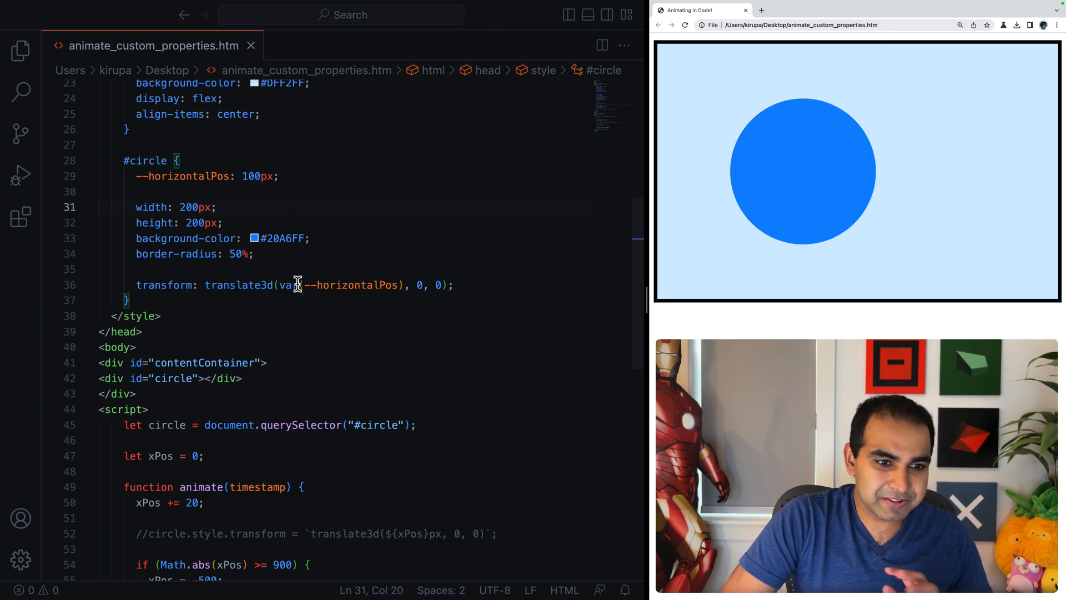
{"action": "left_click", "coordinate": [454, 286]}
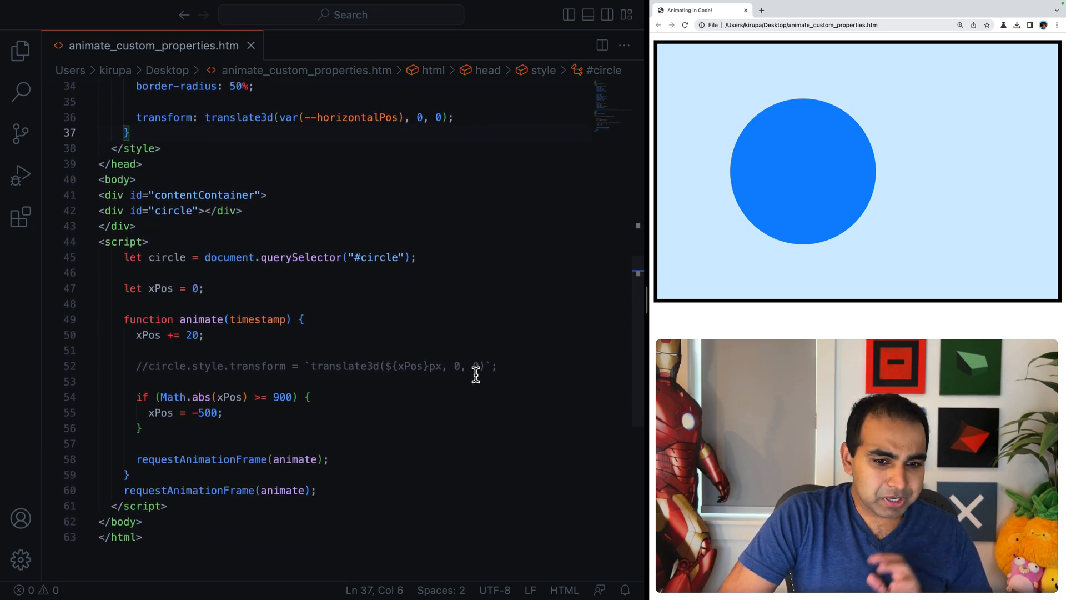
Step: Delete the commented transform line and start a circle.style.setProperty( call in animate
{"action": "left_click_drag", "start_coordinate": [134, 365], "coordinate": [496, 365]}
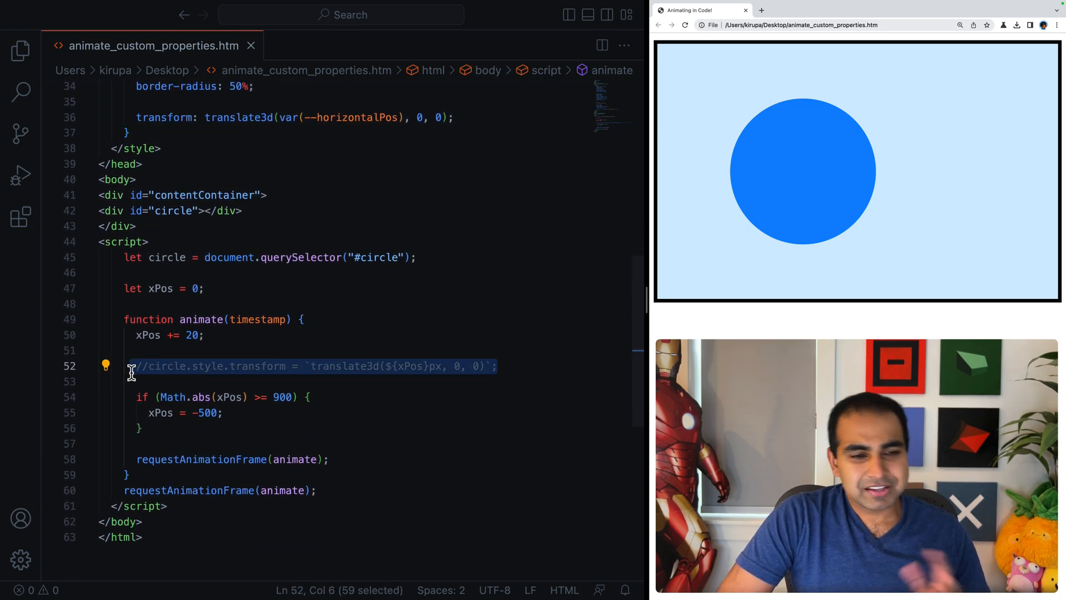
{"action": "key", "text": "Delete"}
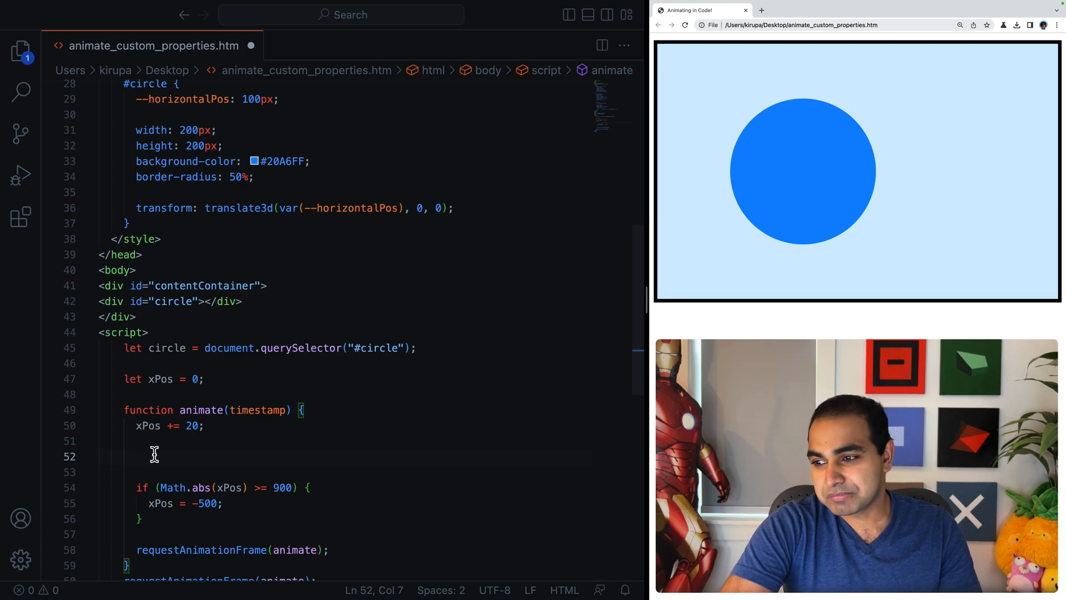
{"action": "type", "text": "circle"}
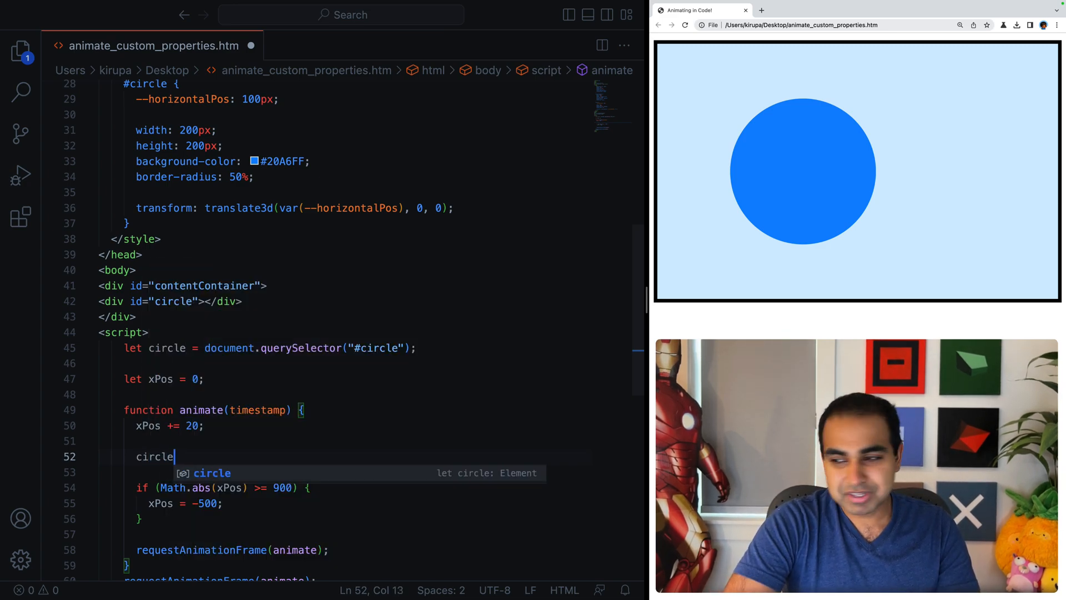
{"action": "type", "text": ".style.s"}
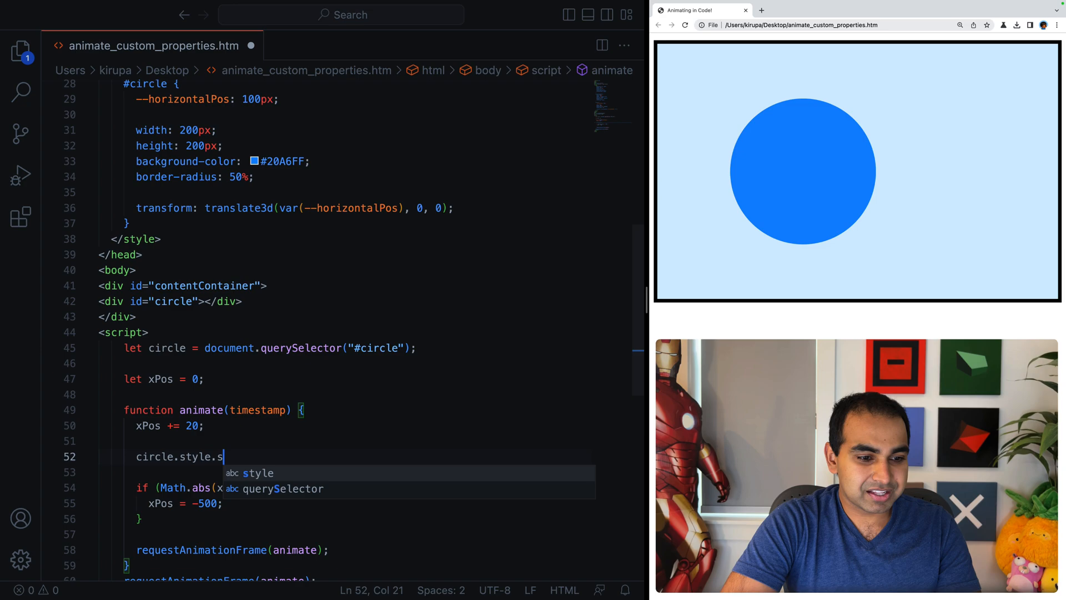
{"action": "type", "text": "etProperty("}
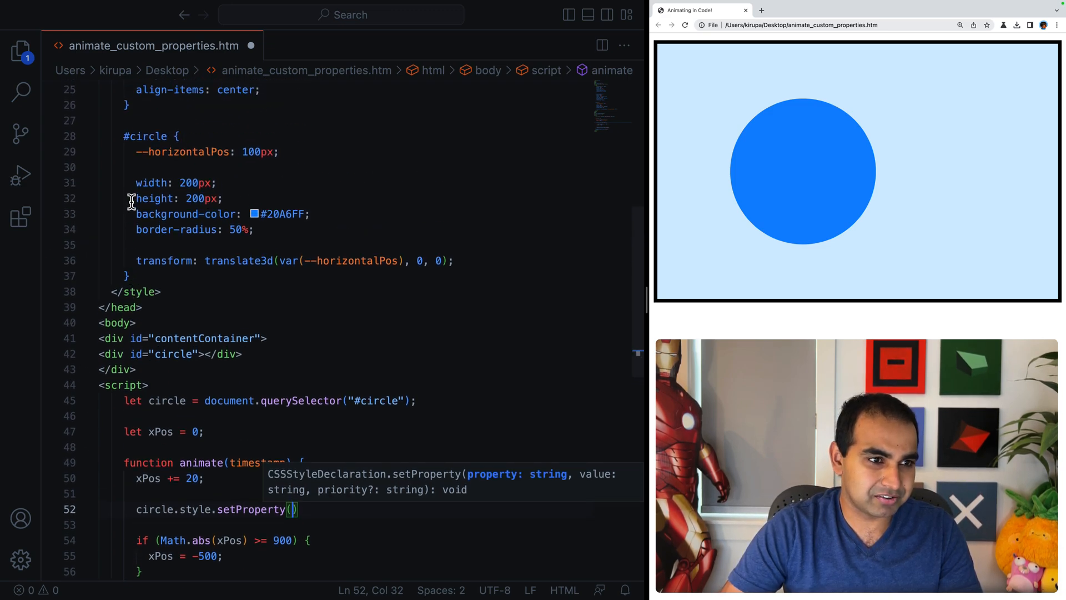
Step: Complete the call as setProperty("--horizontalPos", xPos + "px") so JS drives the custom property
{"action": "scroll", "scroll_direction": "down", "scroll_amount": 3}
{"action": "type", "text": "\"--"}
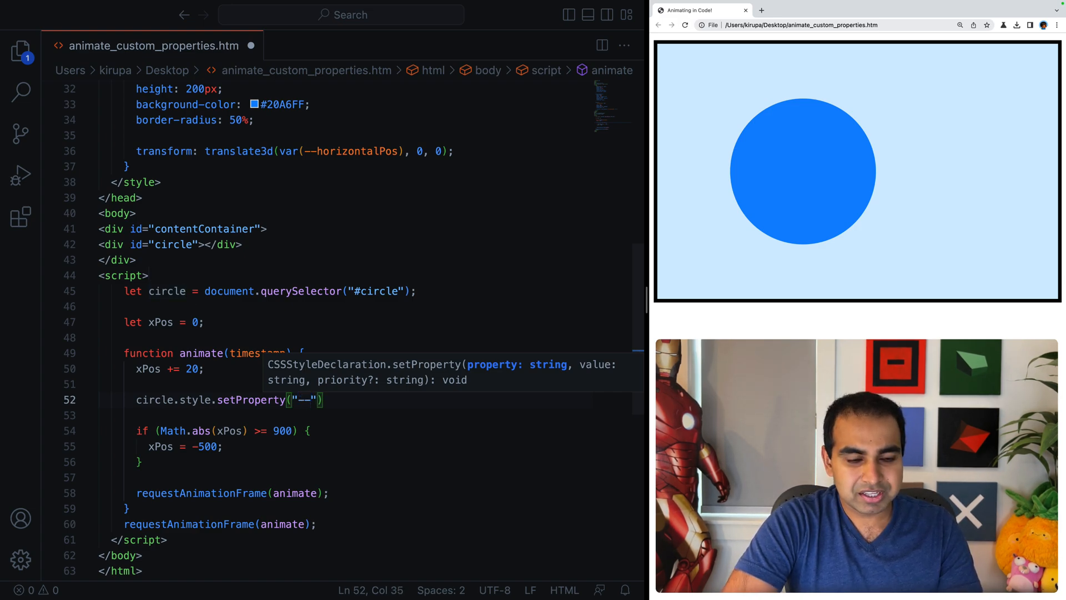
{"action": "type", "text": "horiontalPos"}
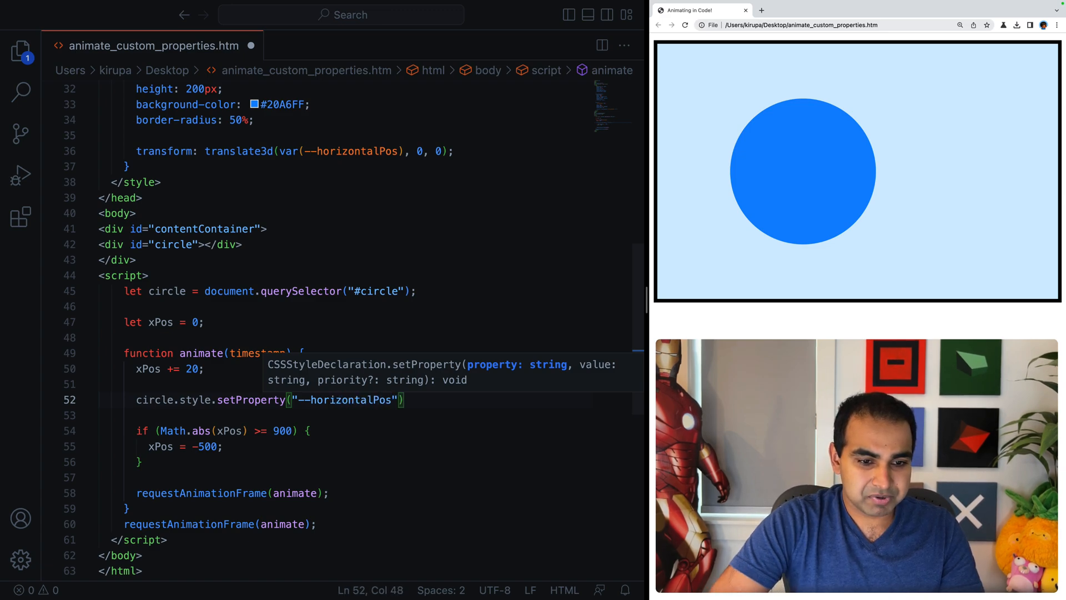
{"action": "type", "text": ","}
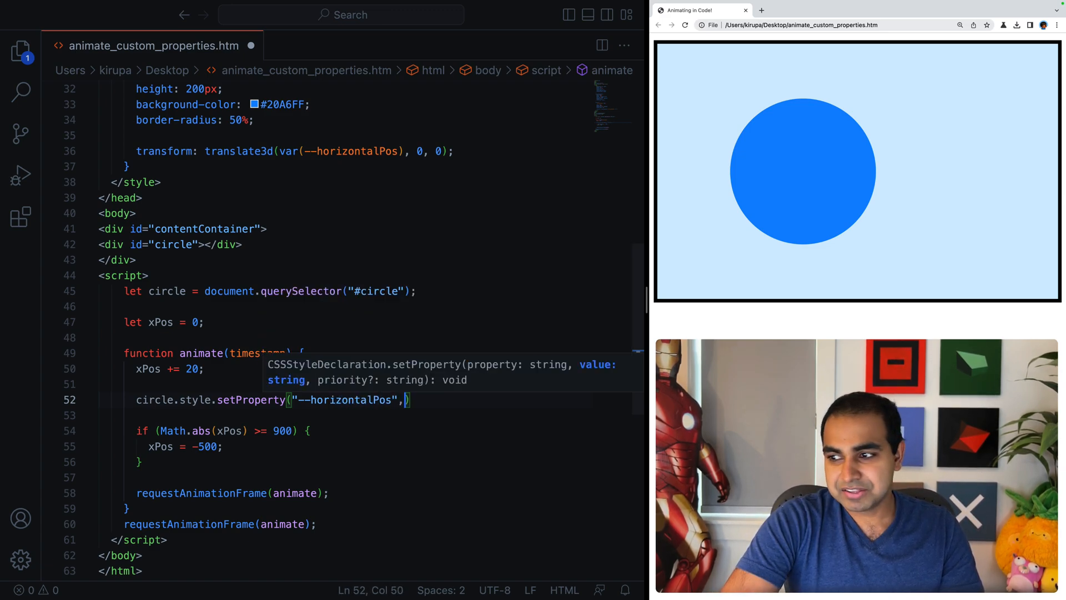
{"action": "type", "text": "xP"}
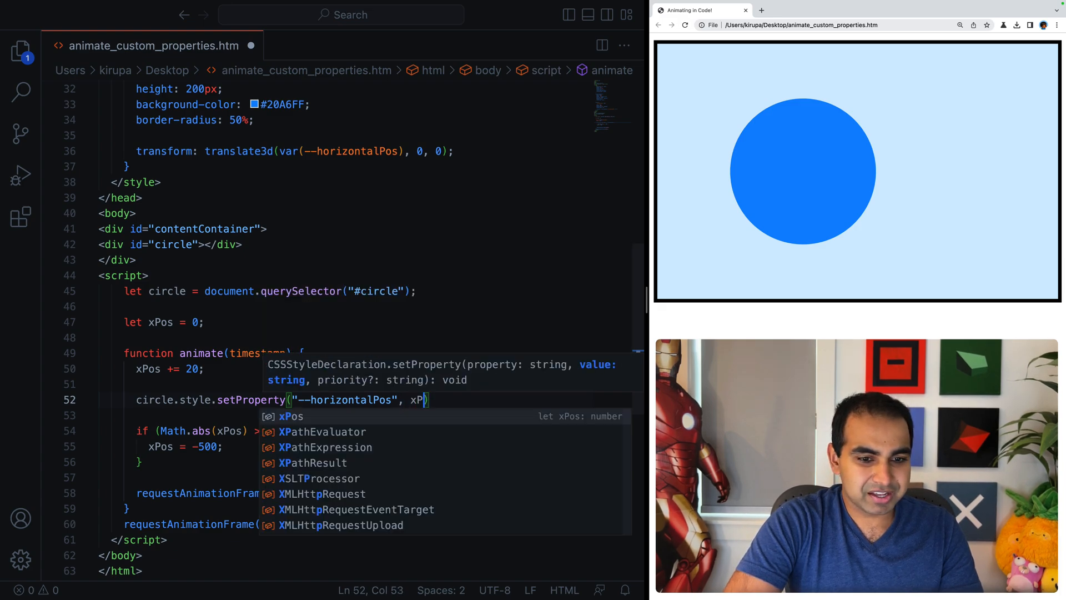
{"action": "type", "text": "+ \"px\""}
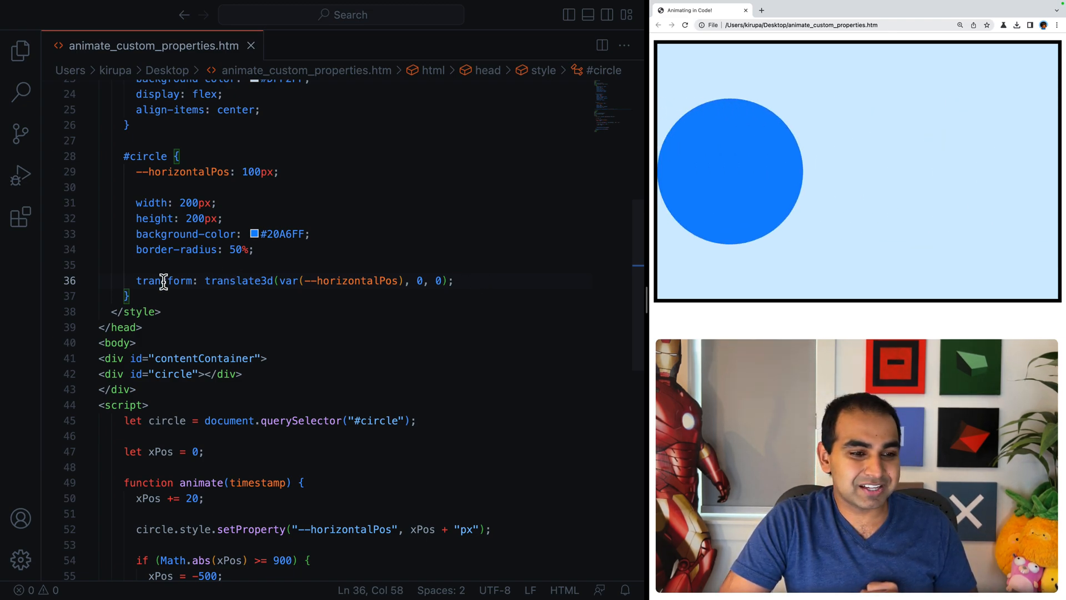
Step: Rewrite the #circle transform as translate(var(--horizontalPos), 0) and save while the animation runs
{"action": "double_click", "coordinate": [239, 279]}
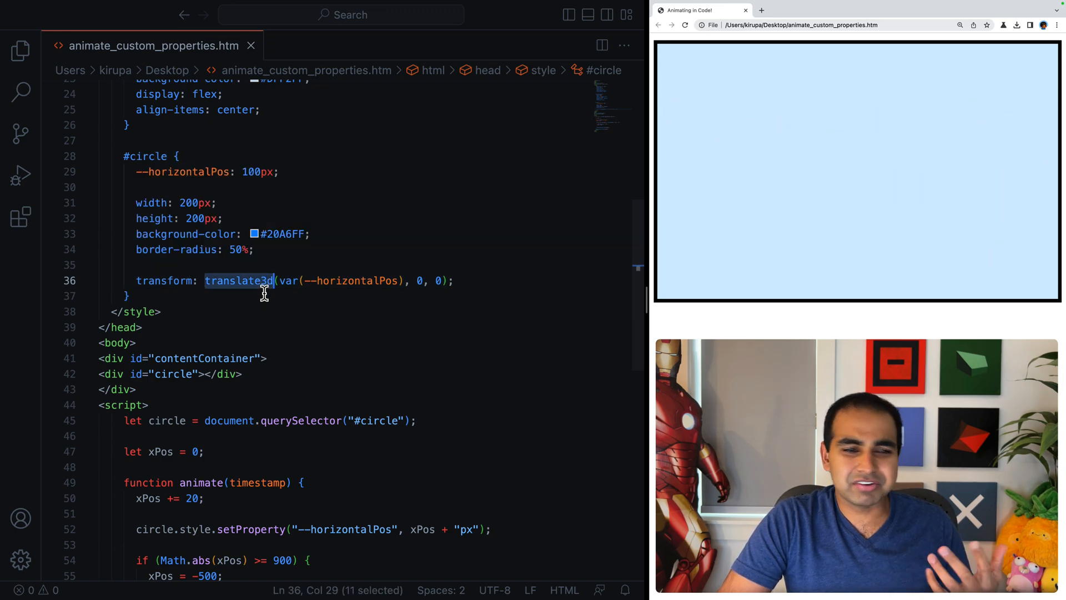
{"action": "type", "text": "tra"}
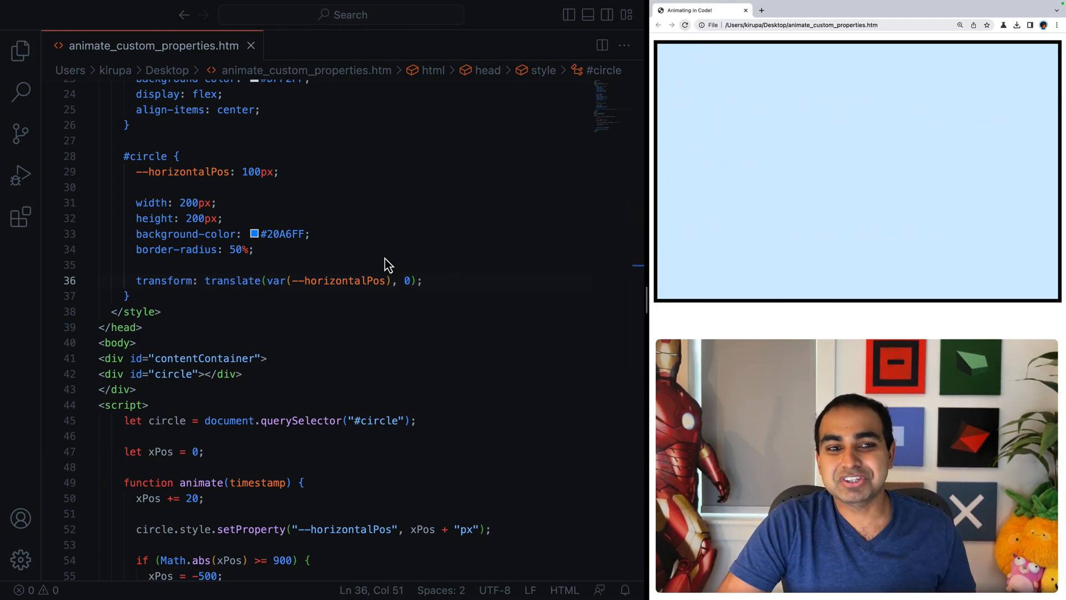
{"action": "left_click", "coordinate": [278, 280]}
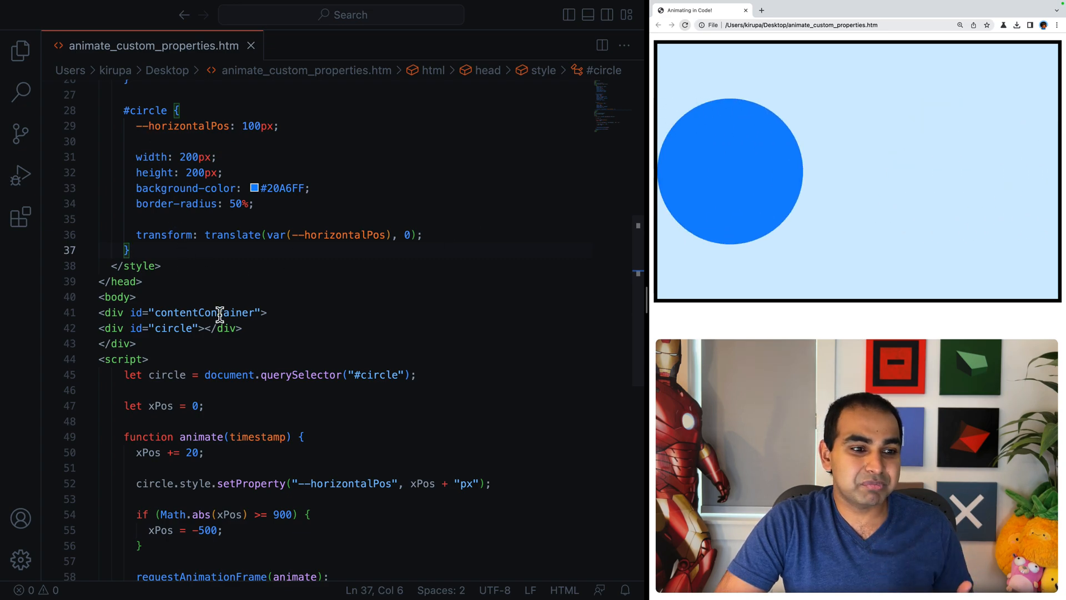
{"action": "double_click", "coordinate": [341, 234]}
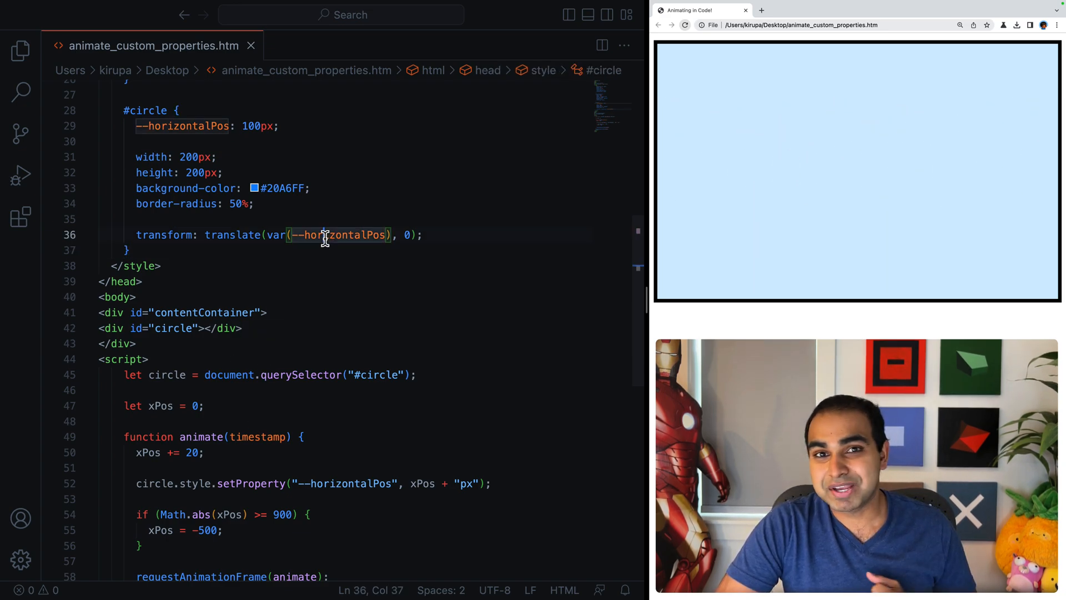